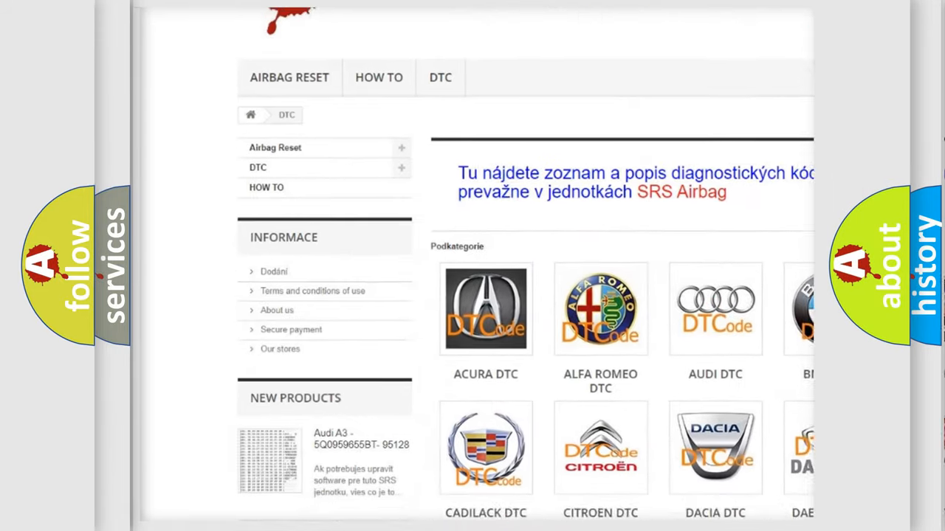
scroll("down", 3)
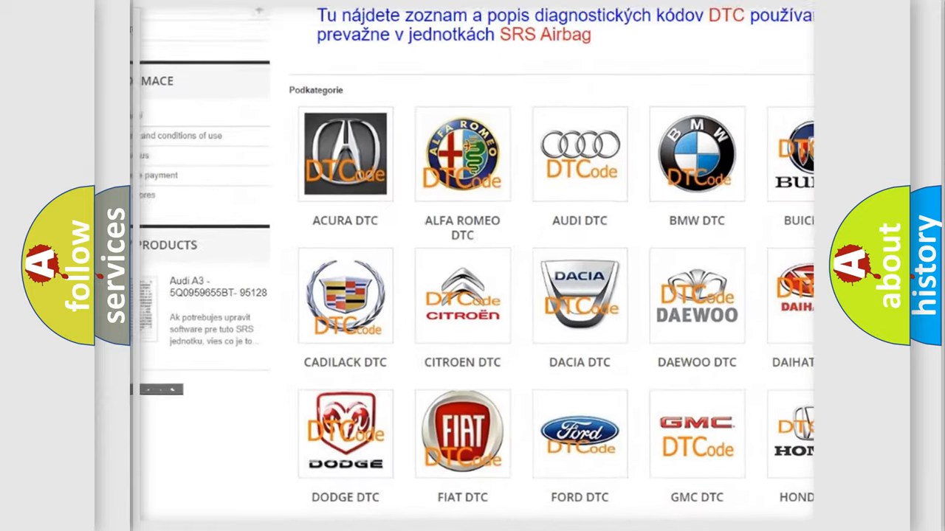